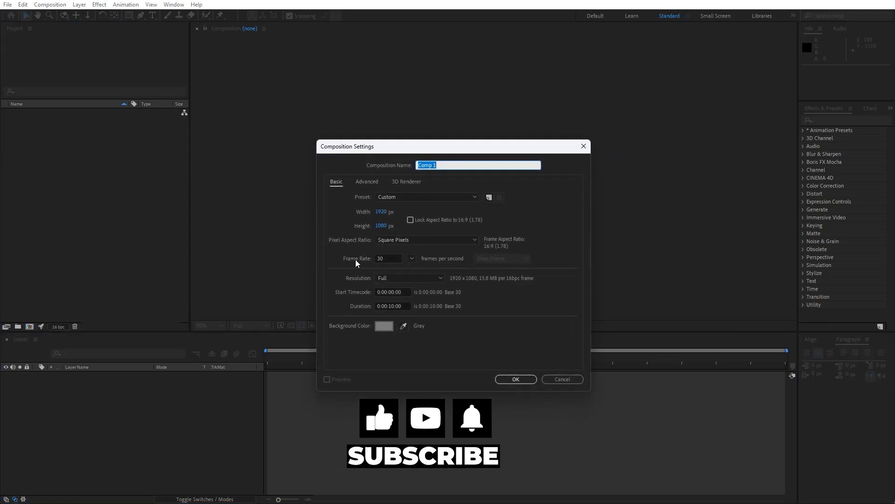
- Name the new composition Final and confirm it at 1920×1080, 30 fps, 10 s
{"action": "type", "text": "Final"}
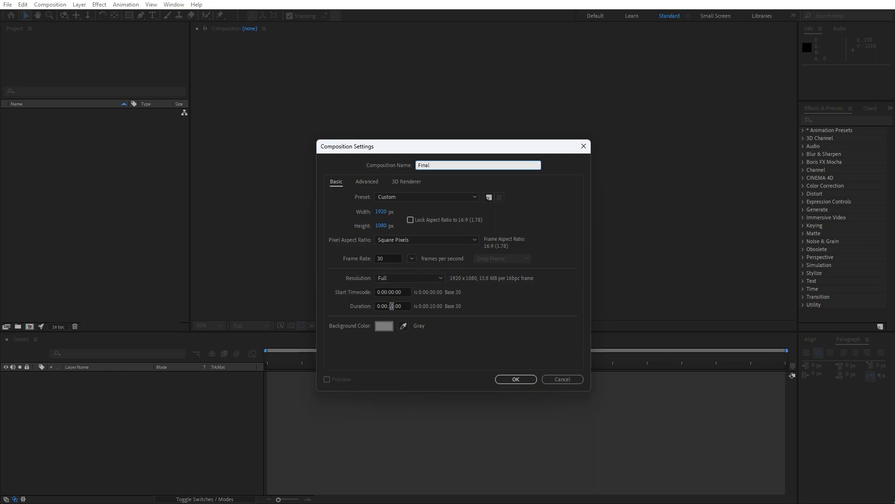
{"action": "left_click", "coordinate": [516, 379]}
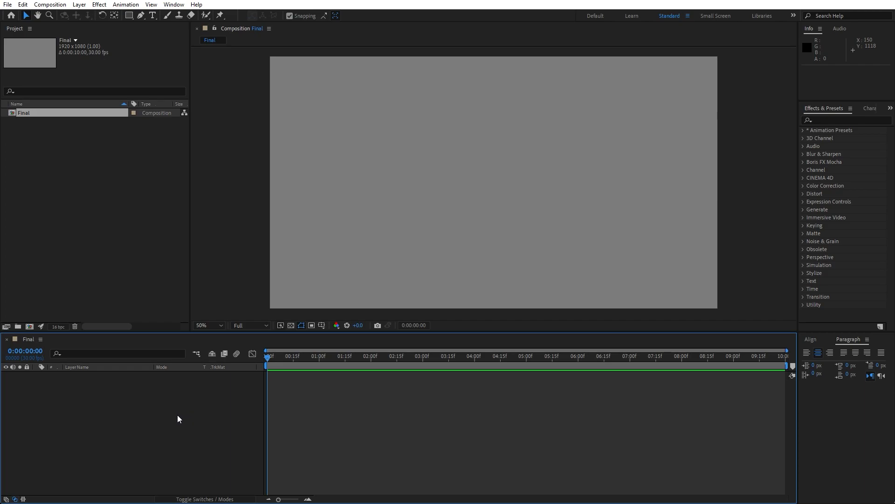
- Add a white full-frame solid named BG and search the effects for ramp
{"action": "right_click", "coordinate": [179, 418]}
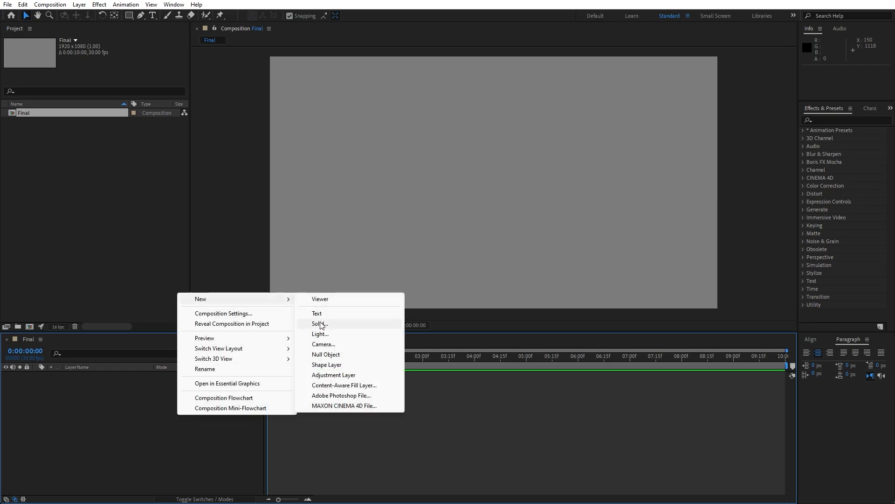
{"action": "left_click", "coordinate": [317, 324]}
{"action": "type", "text": "BG"}
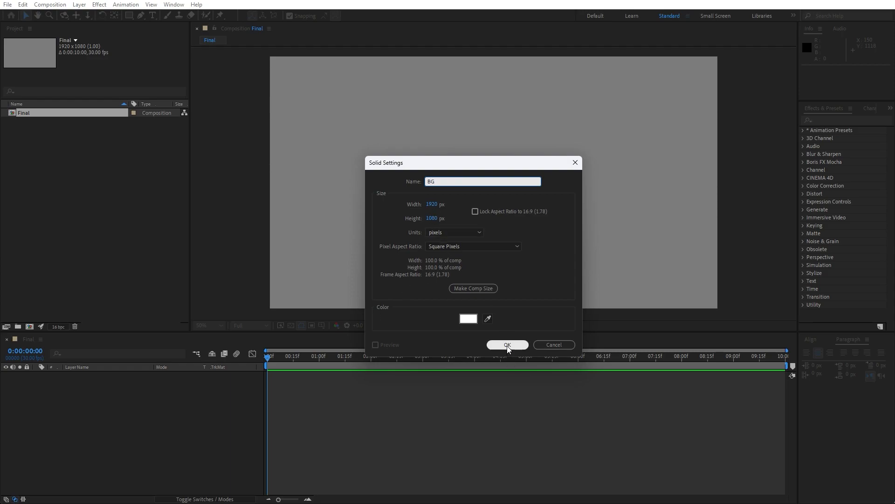
{"action": "left_click", "coordinate": [507, 345]}
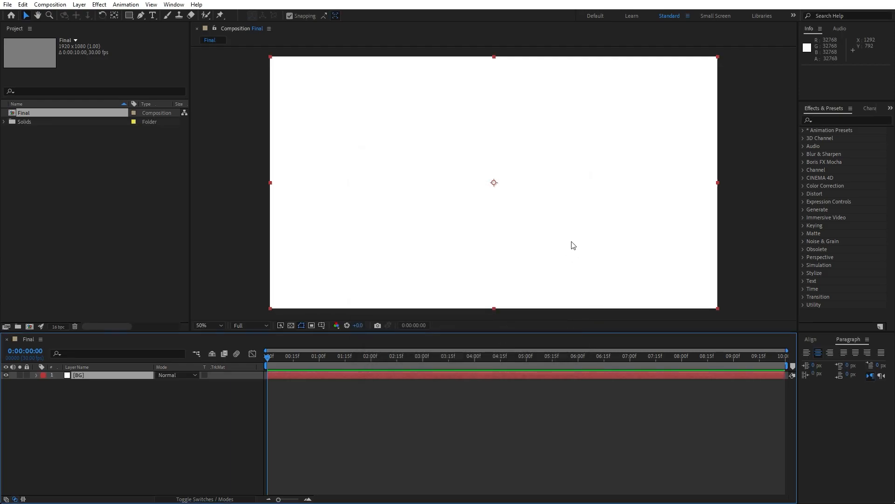
{"action": "mouse_move", "coordinate": [649, 209]}
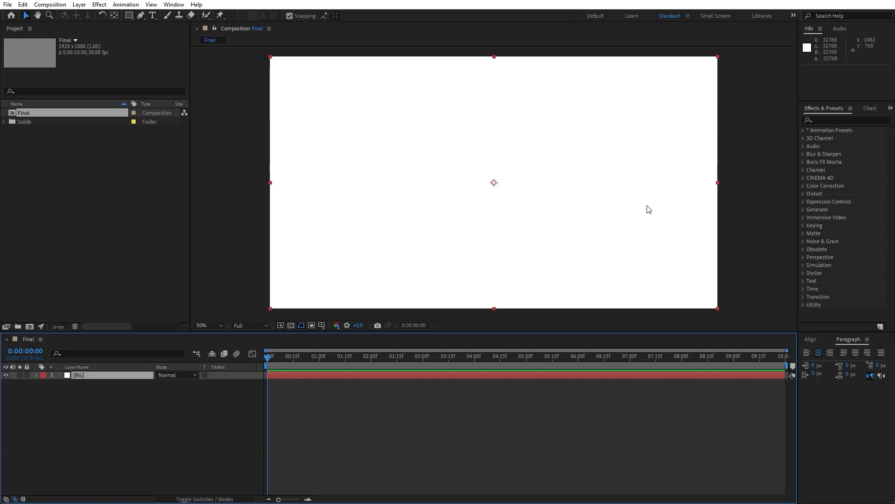
{"action": "left_click", "coordinate": [174, 4]}
{"action": "type", "text": "ramp"}
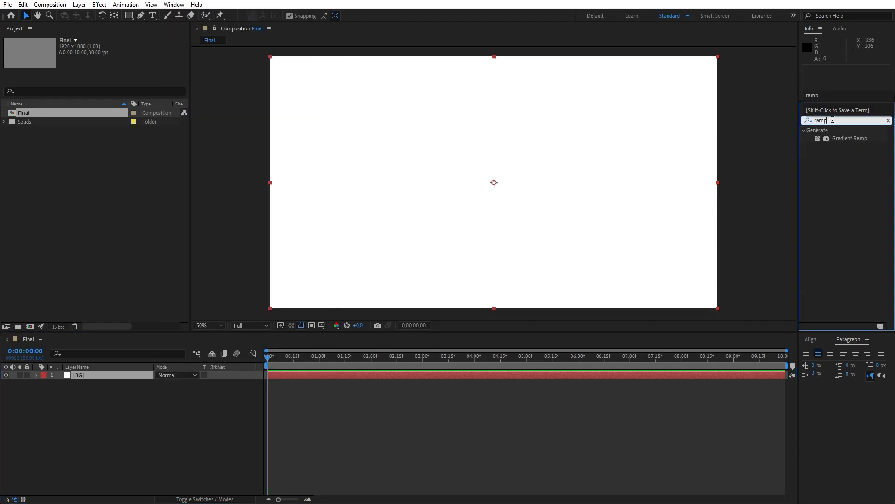
- Apply Gradient Ramp to BG, stretched corner to corner with near-black #141414 end colour
{"action": "left_click_drag", "start_coordinate": [848, 138], "coordinate": [105, 375]}
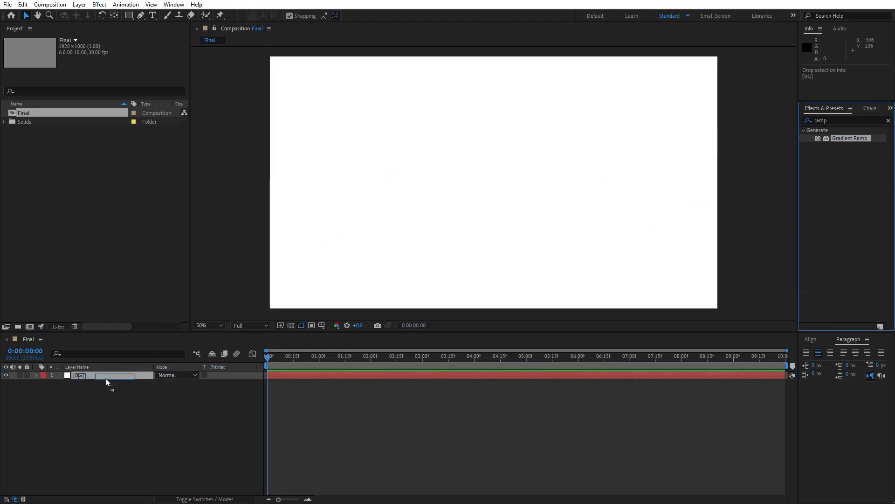
{"action": "double_click", "coordinate": [851, 138]}
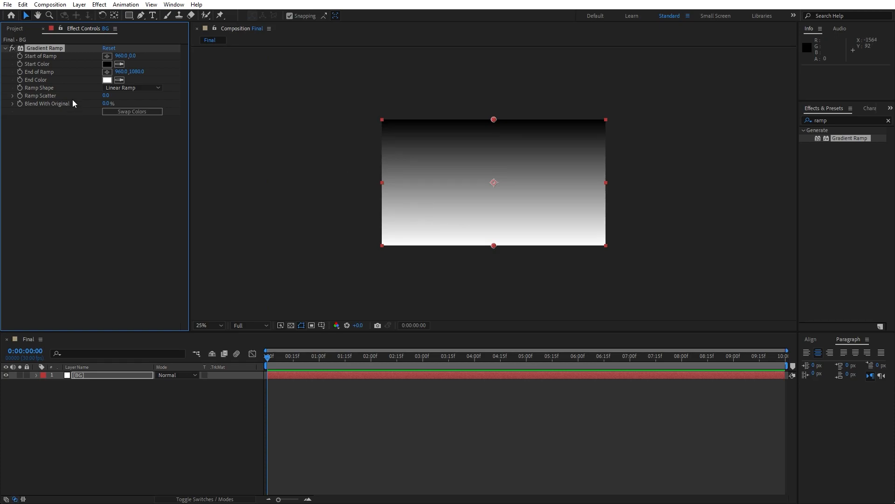
{"action": "left_click_drag", "start_coordinate": [493, 119], "coordinate": [380, 124]}
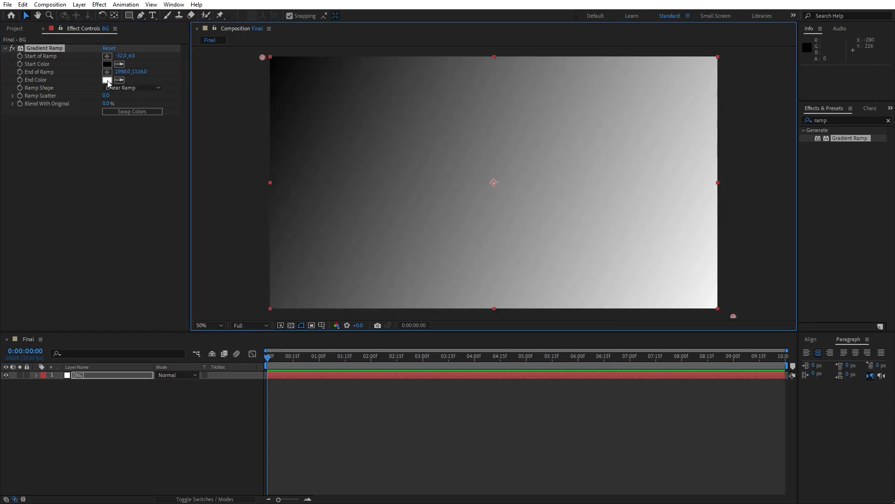
{"action": "left_click", "coordinate": [107, 80]}
{"action": "type", "text": "141414"}
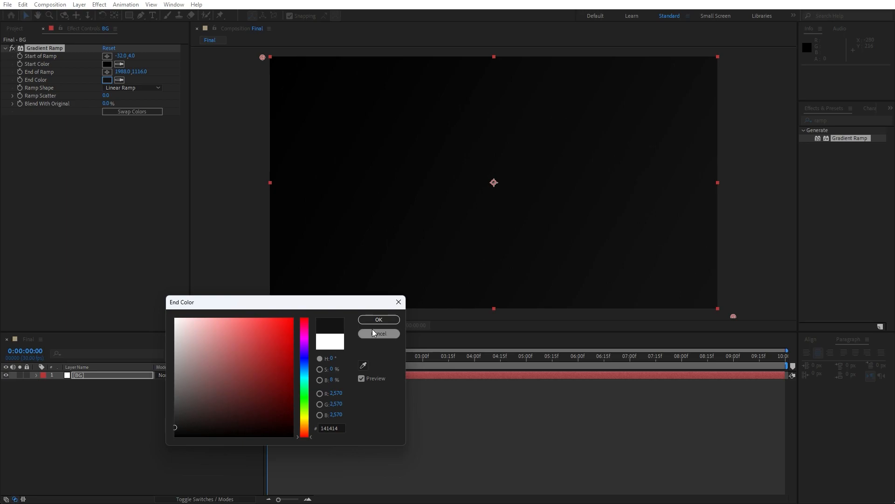
{"action": "left_click", "coordinate": [378, 319]}
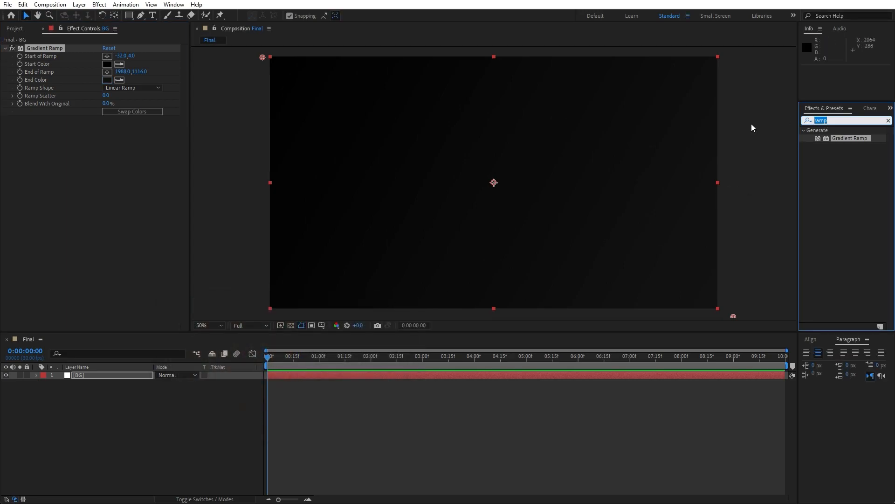
- Add a faint Noise HLS grain at 3% to the BG gradient
{"action": "type", "text": "noise"}
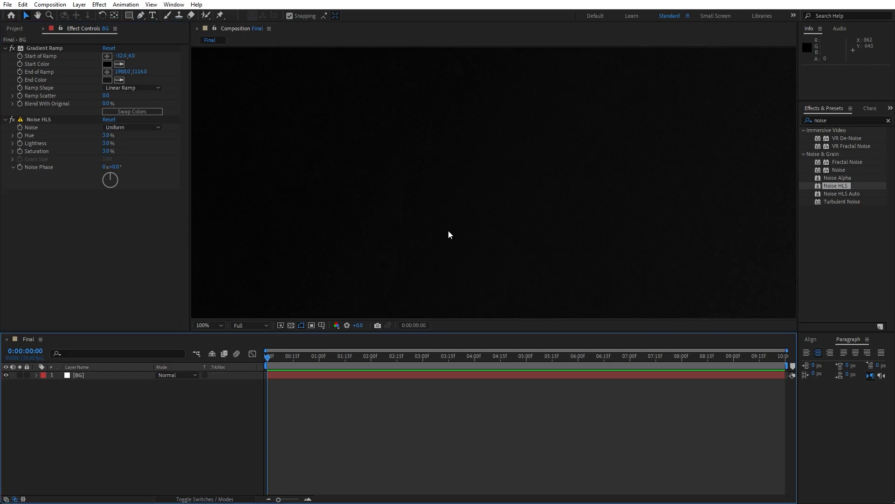
{"action": "left_click", "coordinate": [220, 325]}
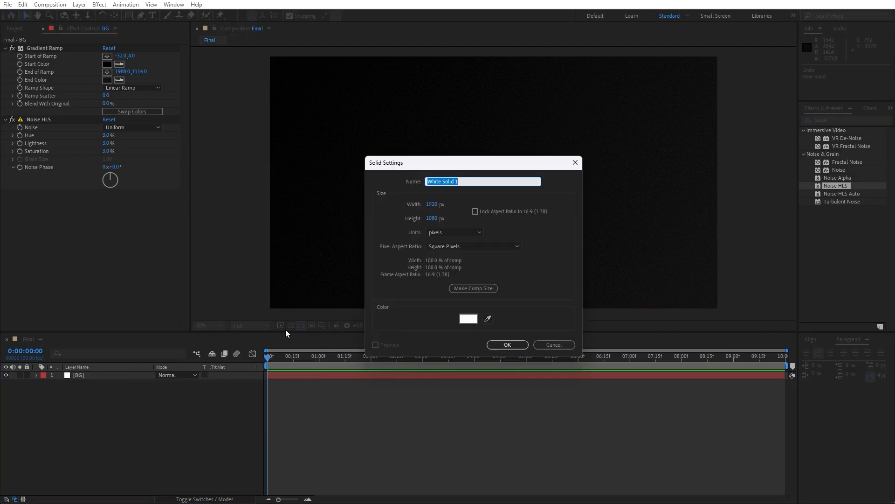
- Create a new white full-frame solid named Fractal Noise above BG
{"action": "type", "text": "Fractal"}
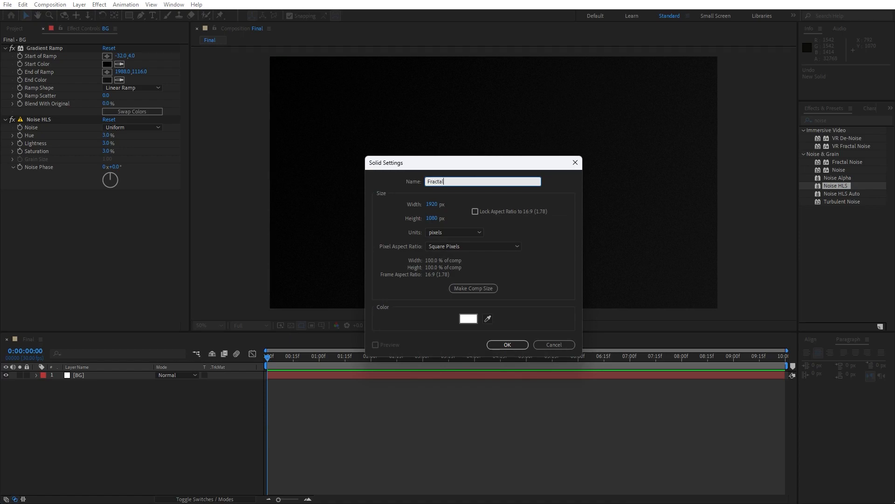
{"action": "type", "text": "Noise"}
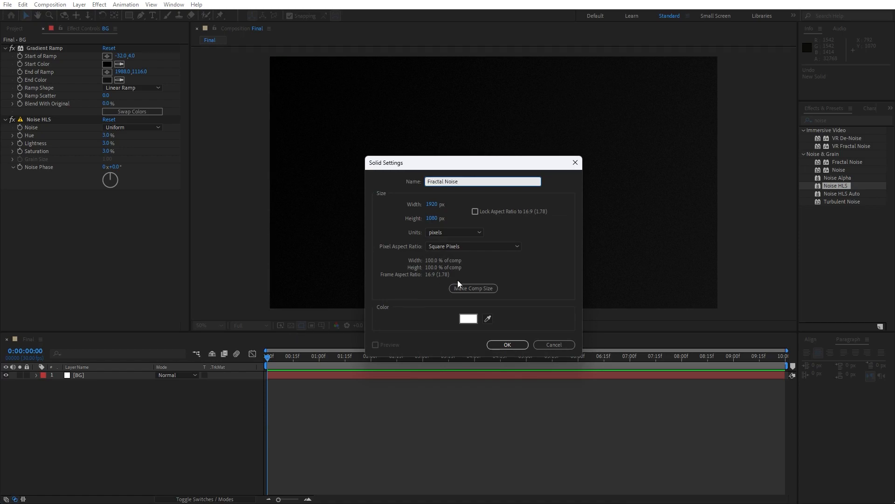
{"action": "left_click", "coordinate": [507, 345]}
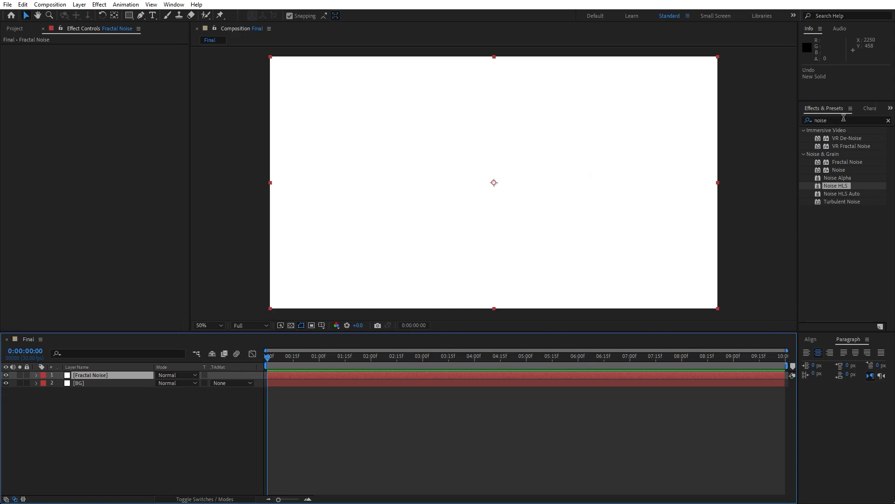
- Apply Fractal Noise with Contrast 150, Brightness -70, Scale 600 and Evolution expression time*100
{"action": "type", "text": "fracta"}
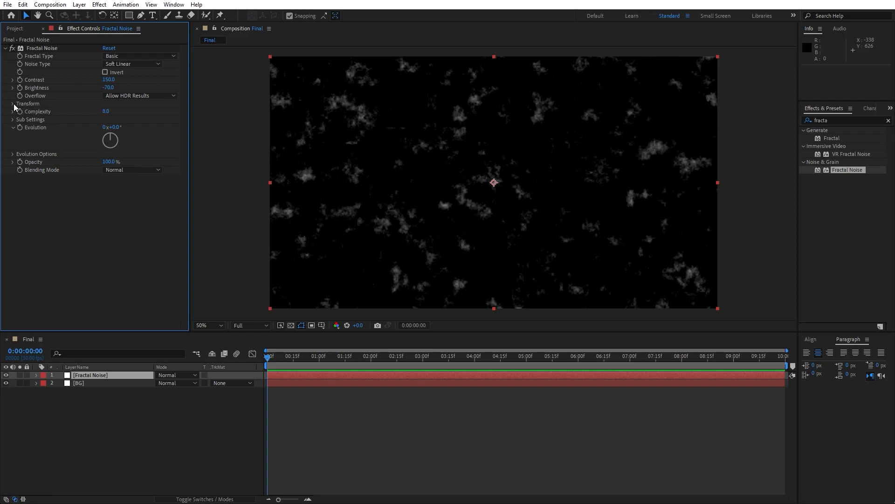
{"action": "left_click", "coordinate": [12, 103]}
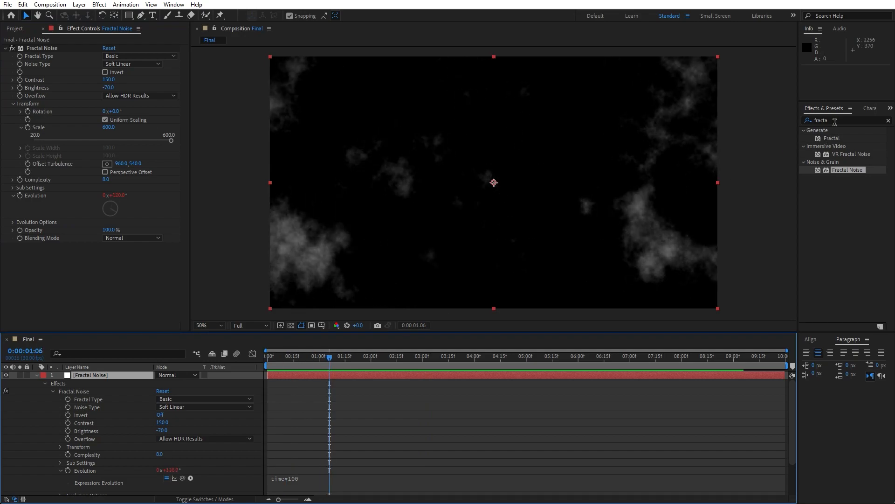
- Stack Emboss and Tritone on the clouds, setting Tritone midtones to black #000000
{"action": "type", "text": "emboss"}
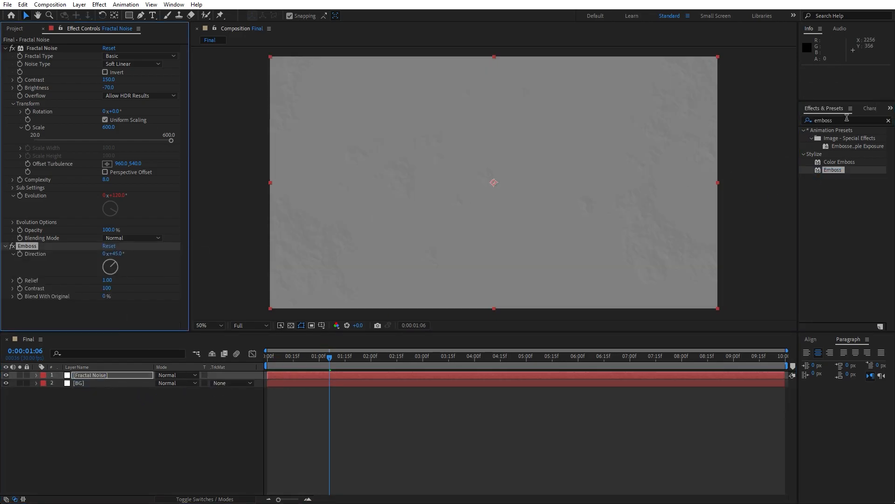
{"action": "type", "text": "trito"}
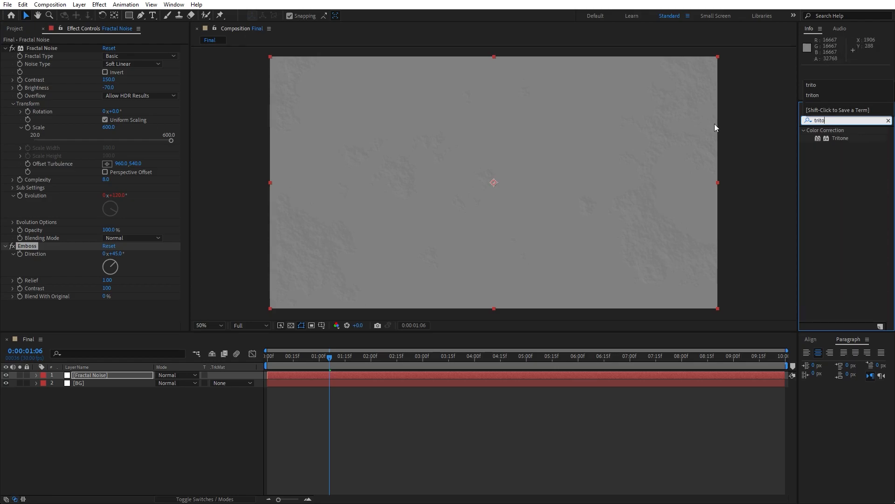
{"action": "double_click", "coordinate": [840, 138]}
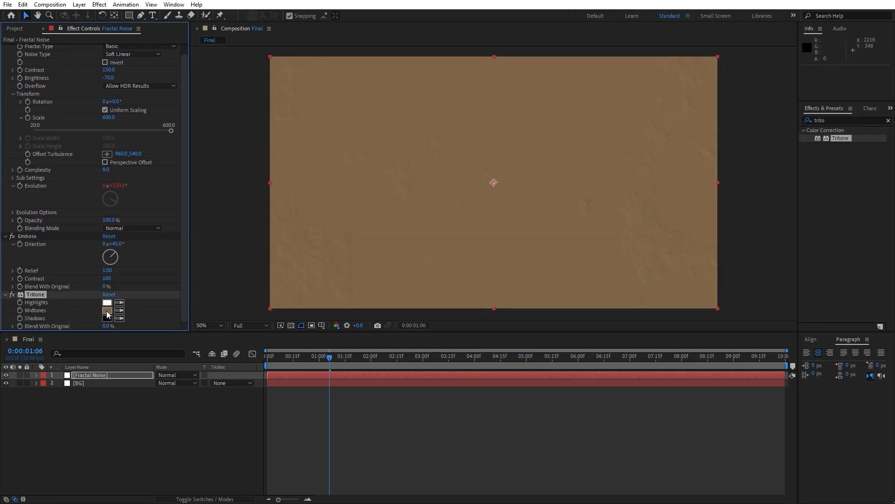
{"action": "left_click", "coordinate": [106, 311]}
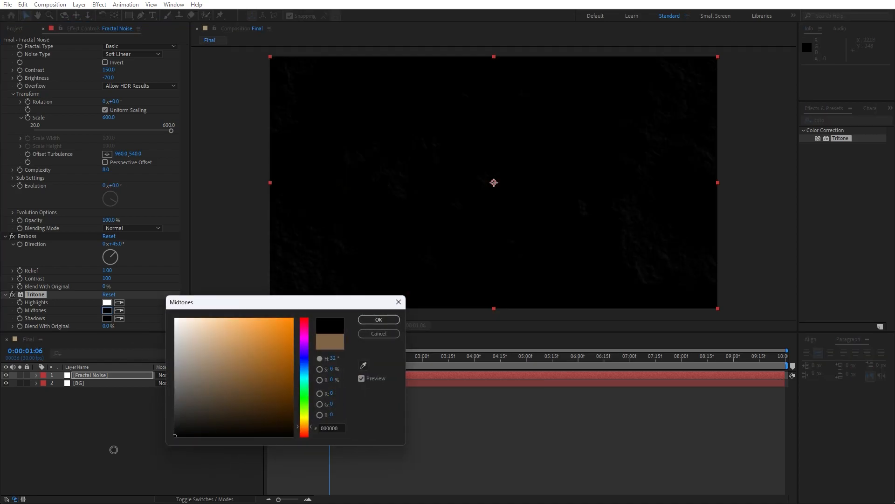
{"action": "left_click", "coordinate": [378, 319]}
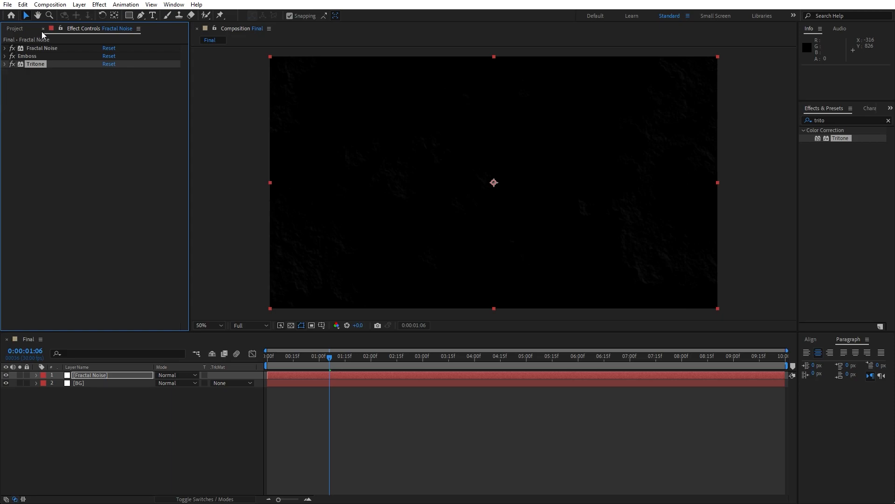
- Blend the Fractal Noise layer in Add mode, duplicate it and preview later in time
{"action": "left_click", "coordinate": [16, 28]}
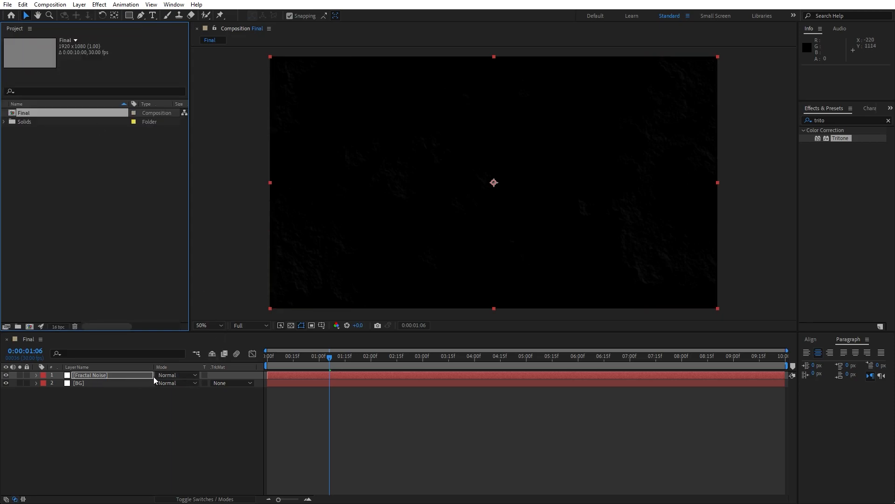
{"action": "left_click", "coordinate": [177, 375]}
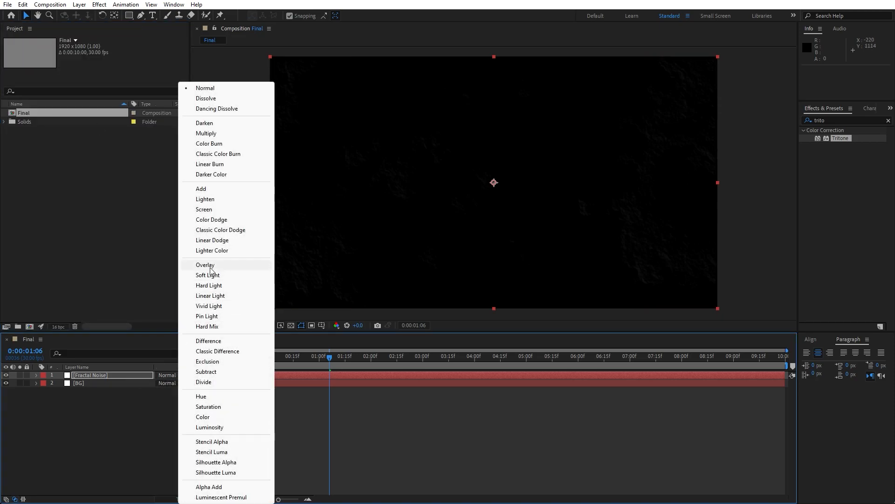
{"action": "left_click", "coordinate": [201, 189]}
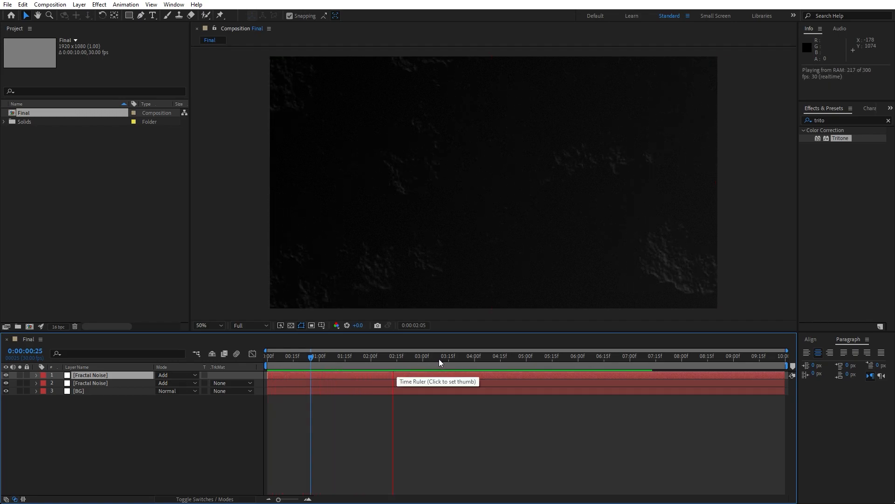
{"action": "left_click", "coordinate": [431, 356]}
{"action": "type", "text": "expo"}
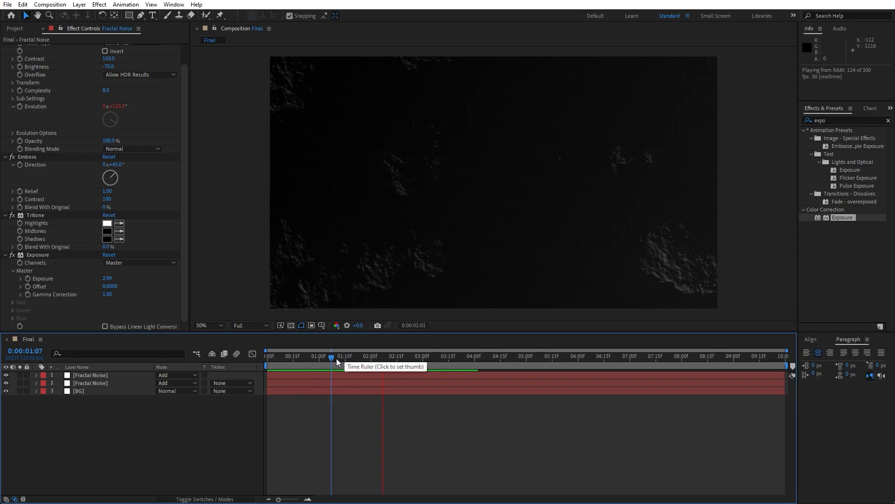
- Boost the top Fractal Noise layer with Exposure 2.90 and scrub the timeline to review
{"action": "left_click", "coordinate": [399, 358]}
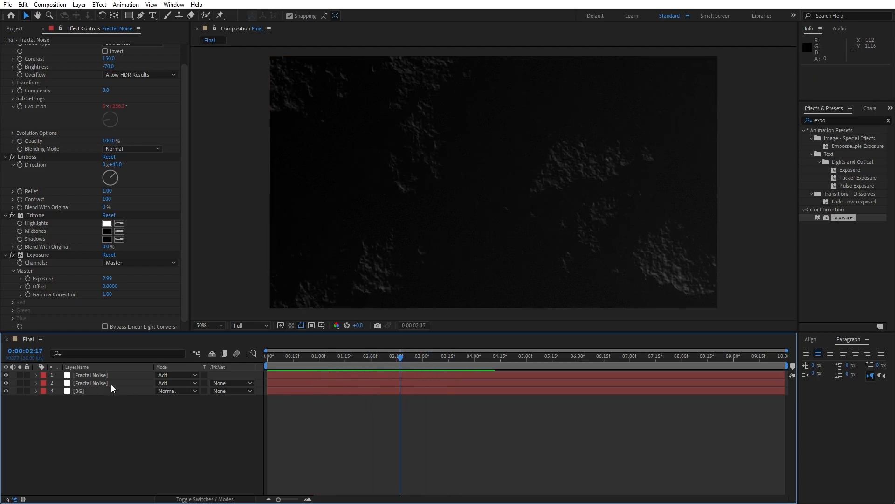
{"action": "left_click", "coordinate": [90, 375]}
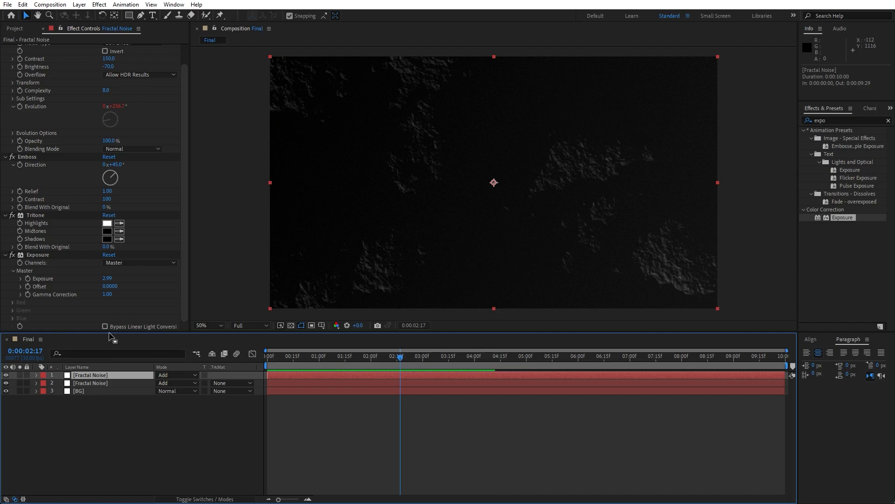
{"action": "left_click", "coordinate": [25, 4]}
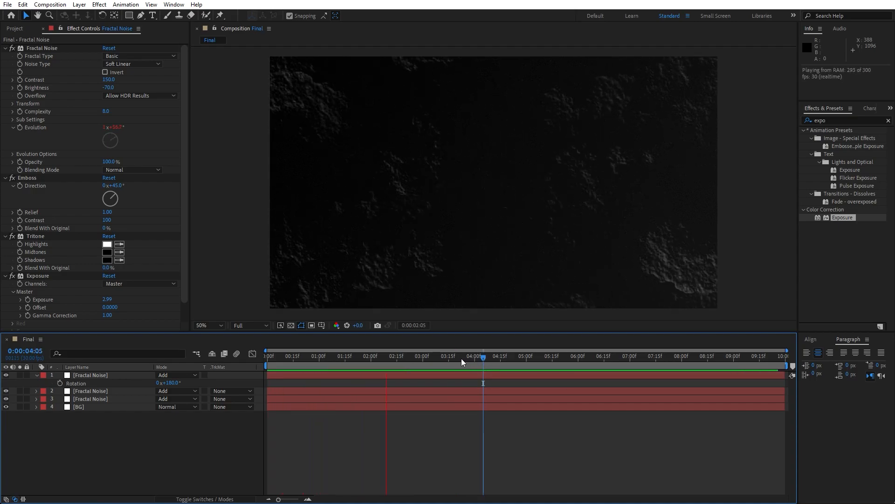
{"action": "left_click", "coordinate": [476, 356]}
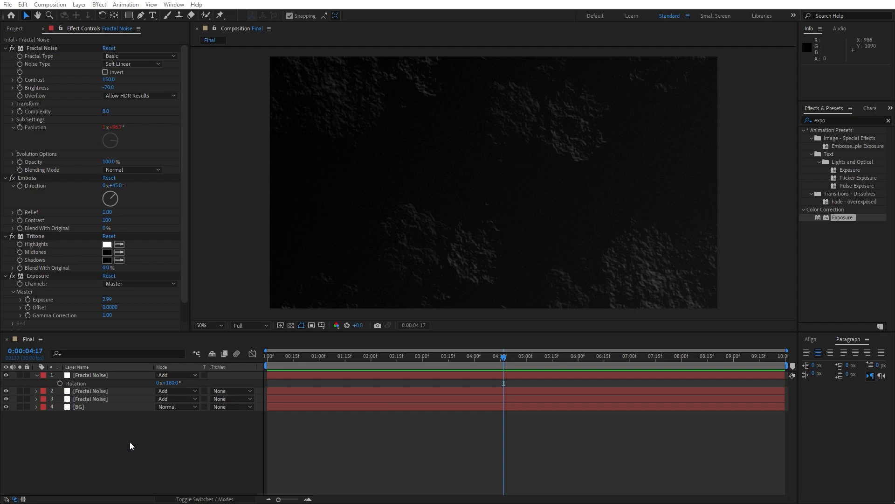
- Create a white full-frame solid named Turbulent and search for CC Threads
{"action": "right_click", "coordinate": [131, 445]}
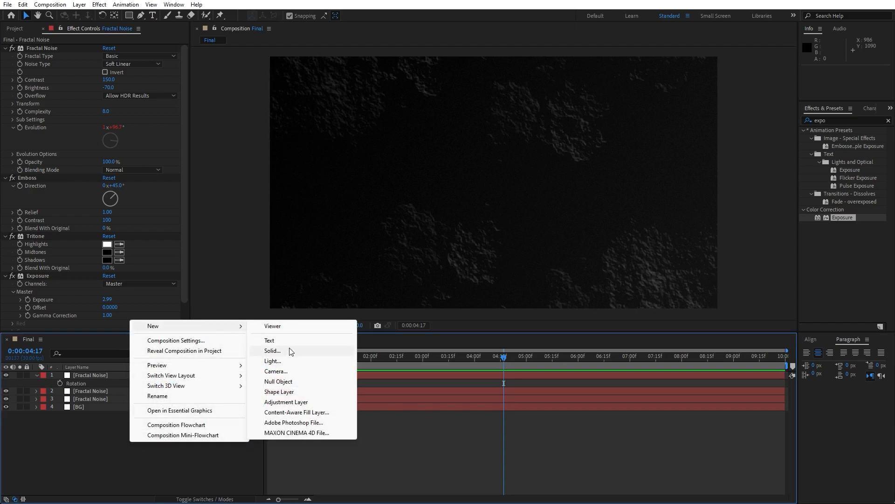
{"action": "left_click", "coordinate": [272, 351]}
{"action": "type", "text": "Turbulent"}
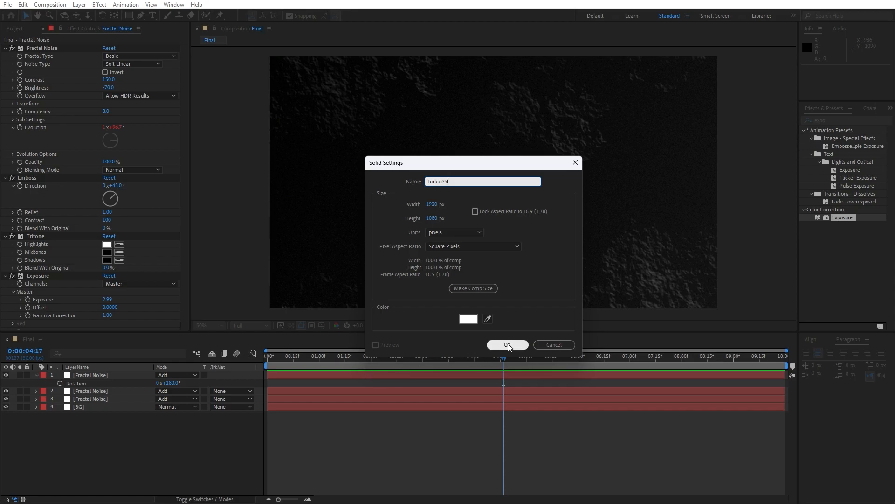
{"action": "left_click", "coordinate": [507, 346]}
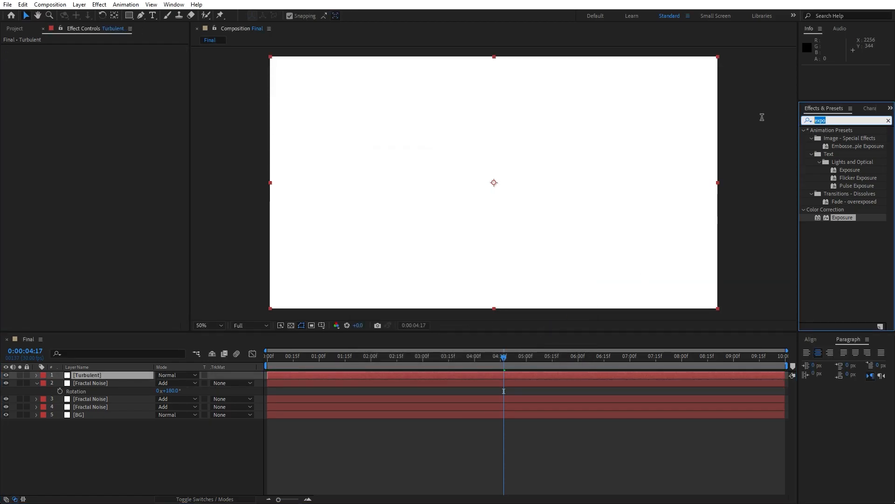
{"action": "type", "text": "cc thre"}
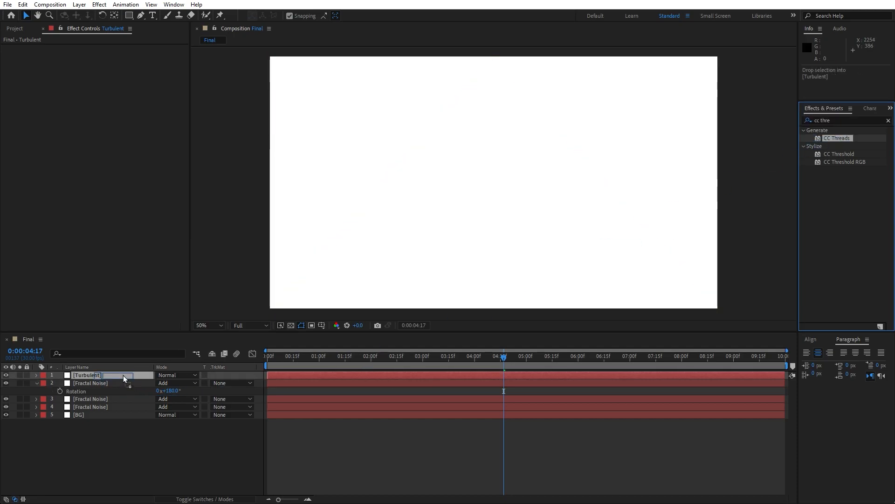
- Apply CC Threads and Turbulent Displace to Turbulent and blend it in Multiply
{"action": "double_click", "coordinate": [838, 138]}
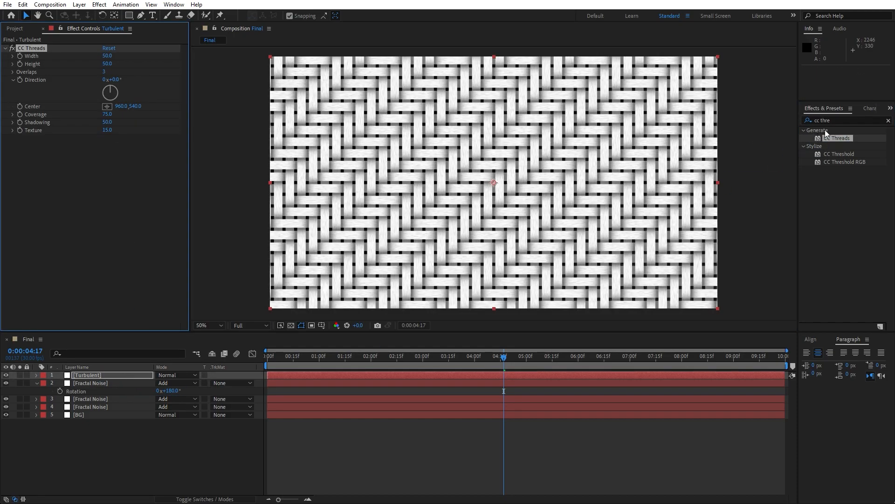
{"action": "type", "text": "turb"}
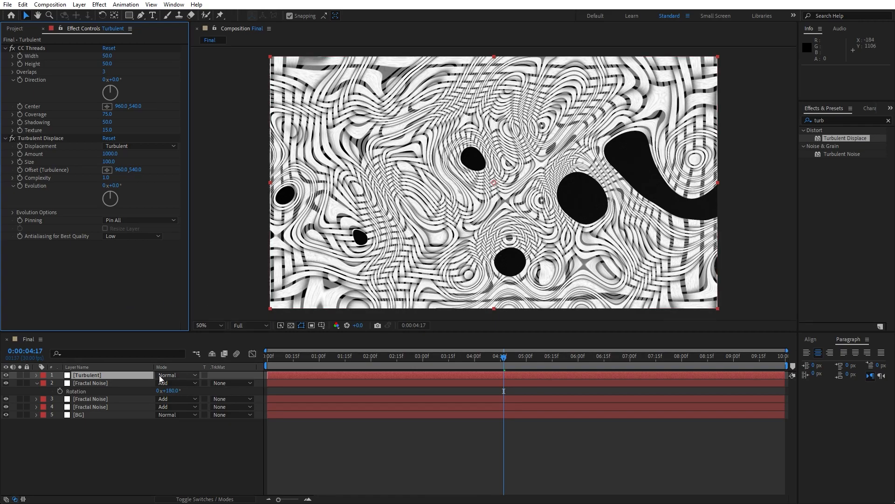
{"action": "left_click", "coordinate": [174, 375]}
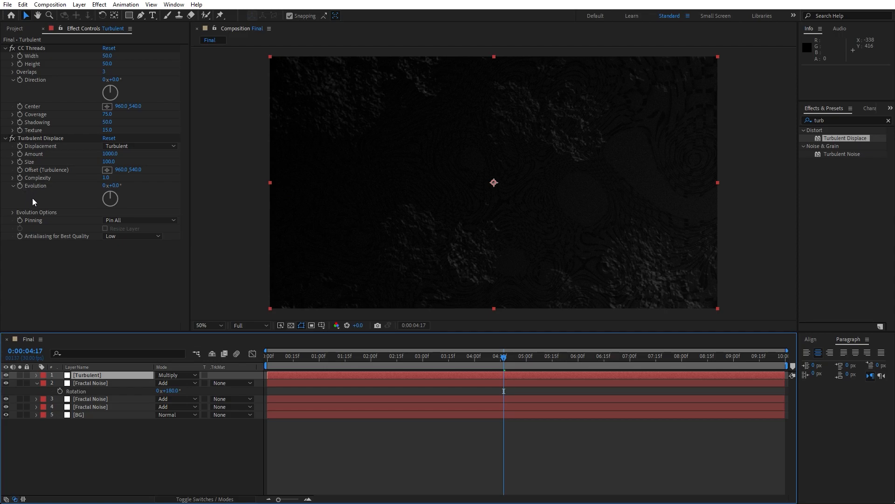
{"action": "mouse_move", "coordinate": [21, 188]}
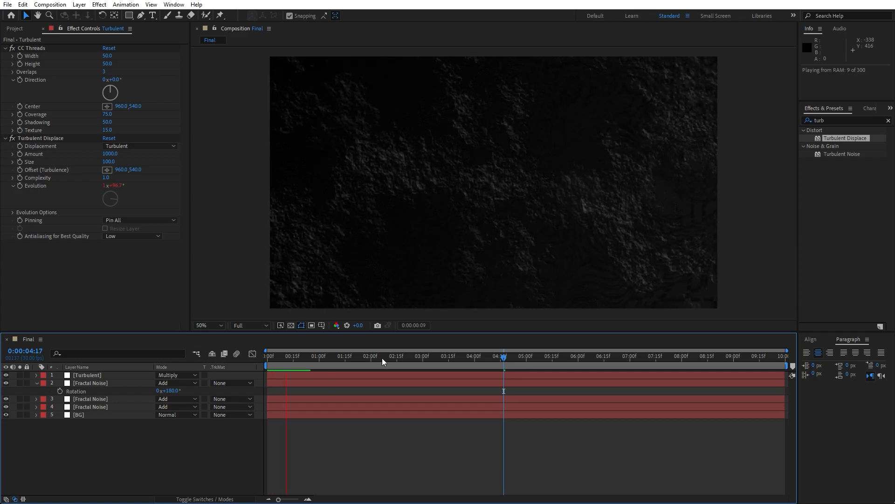
- Stop the preview and switch the Turbulent Displace distortion to Bulge
{"action": "left_click", "coordinate": [440, 359]}
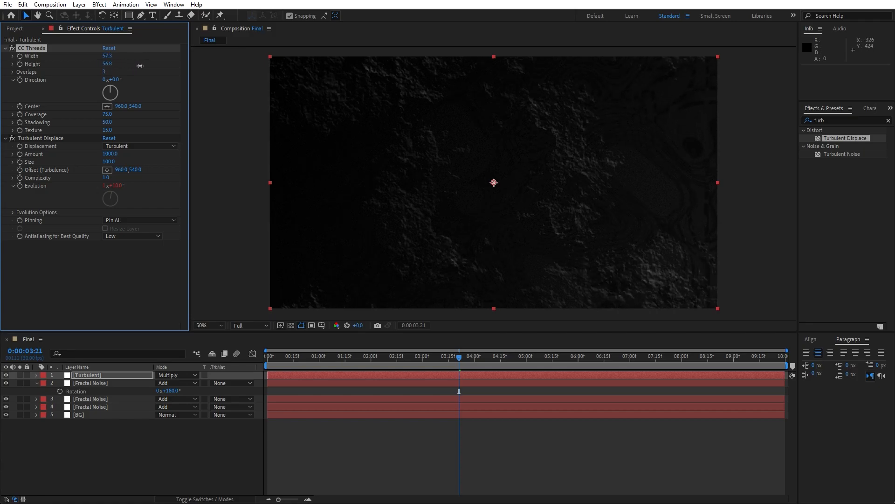
{"action": "left_click", "coordinate": [140, 145]}
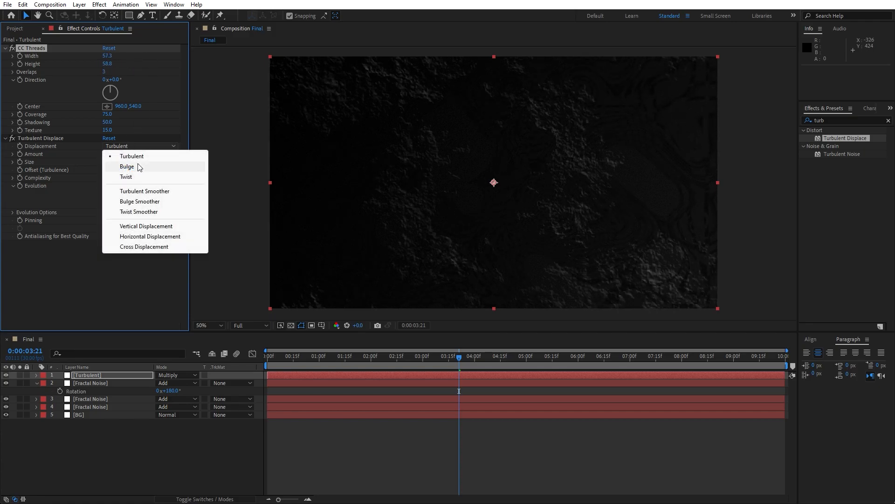
{"action": "left_click", "coordinate": [127, 166]}
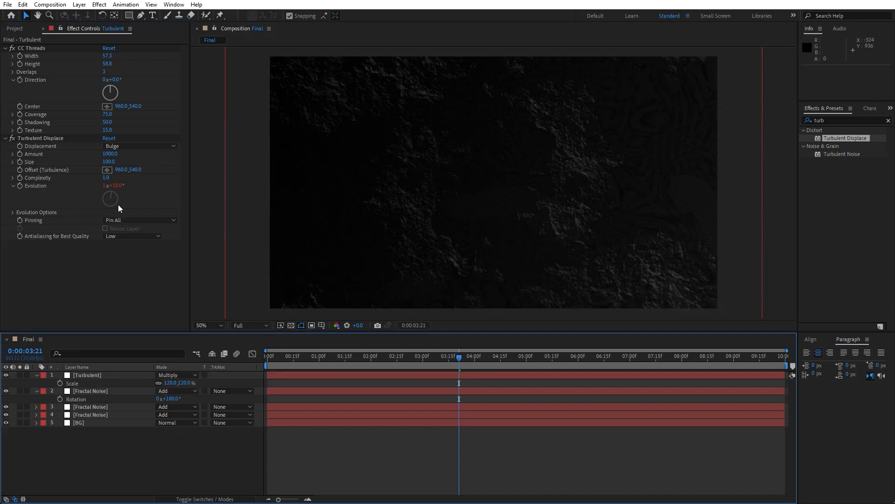
- Raise the Turbulent Displace complexity to 5 and preview the animation
{"action": "left_click_drag", "start_coordinate": [110, 198], "coordinate": [111, 185]}
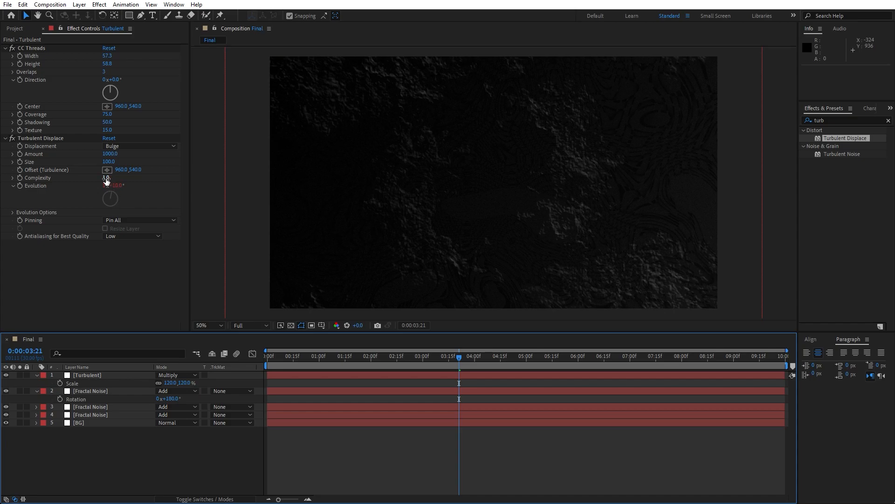
{"action": "left_click", "coordinate": [106, 177]}
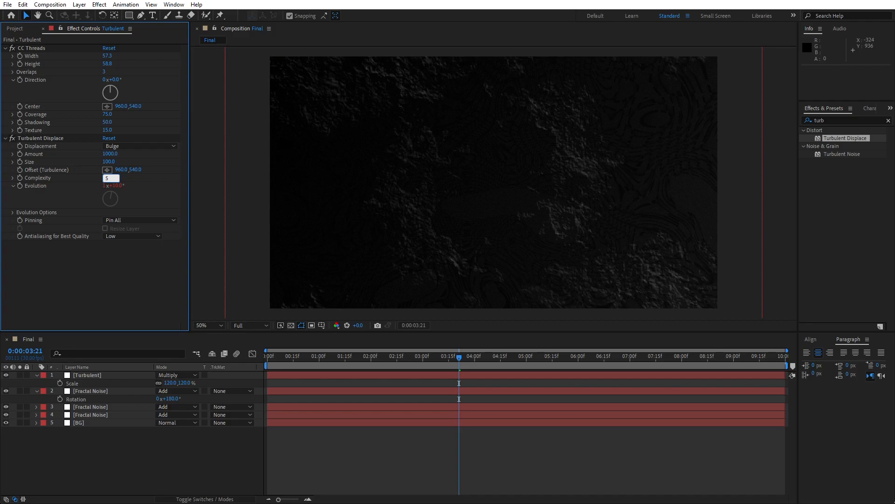
{"action": "left_click", "coordinate": [181, 468]}
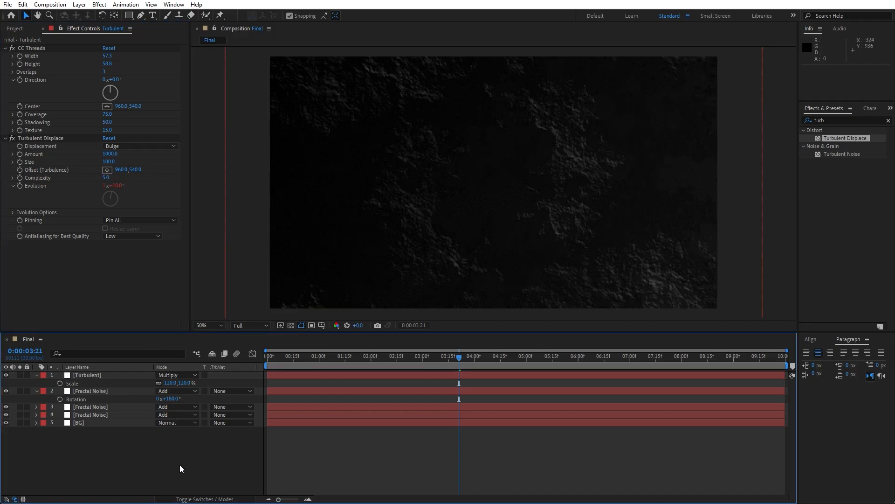
{"action": "key", "text": "Space"}
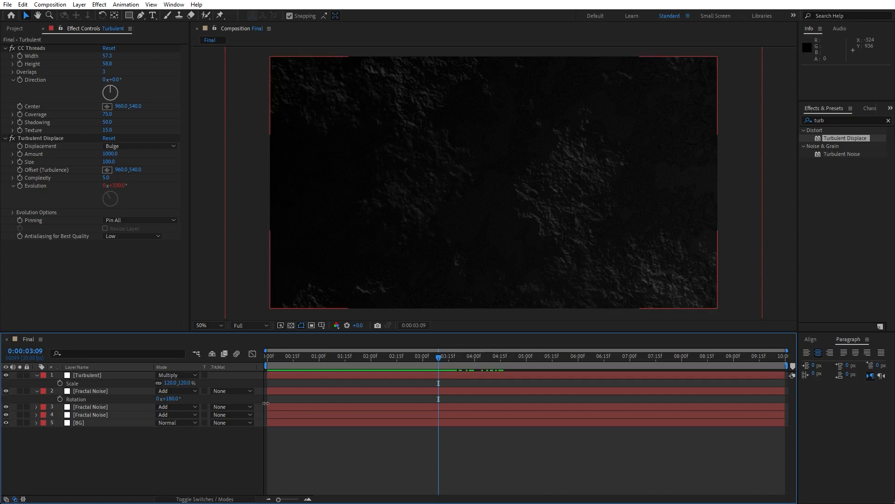
- Stop the preview so all five layers can be gathered for pre-composing
{"action": "left_click", "coordinate": [90, 390]}
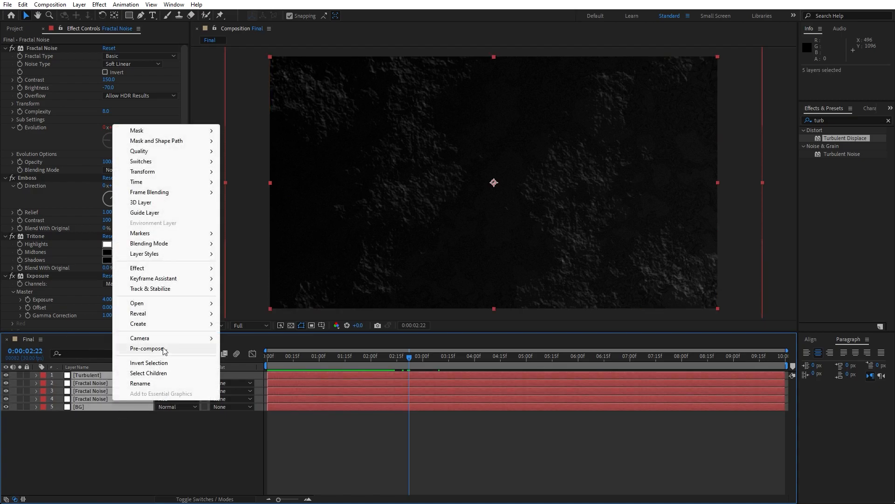
- Pre-compose the selected layers into nested composition 1 and look up Tritone (tri)
{"action": "left_click", "coordinate": [145, 349]}
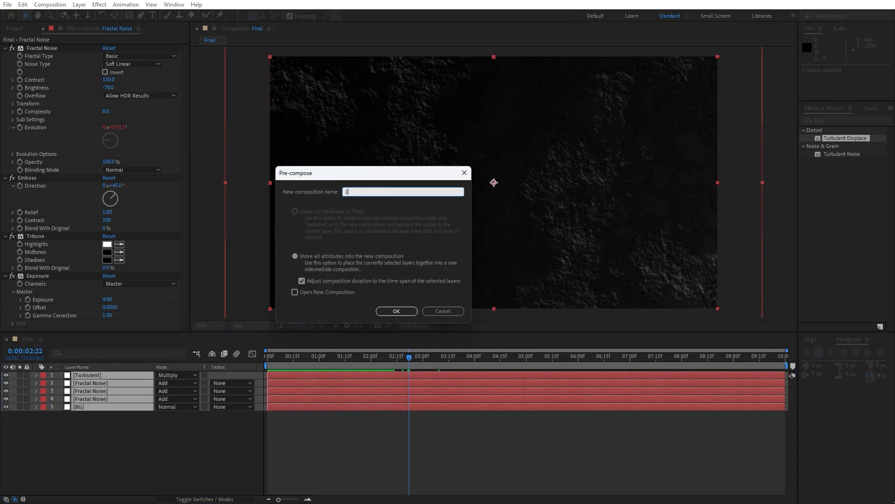
{"action": "left_click", "coordinate": [396, 312]}
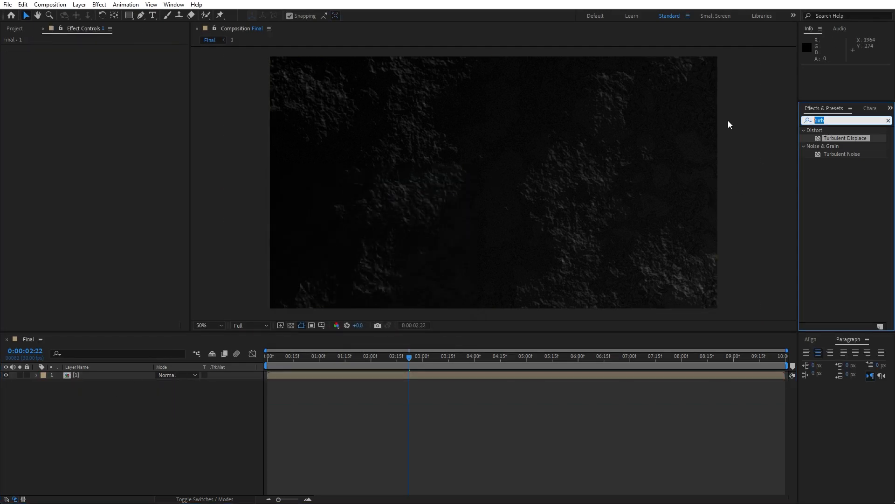
{"action": "type", "text": "trit"}
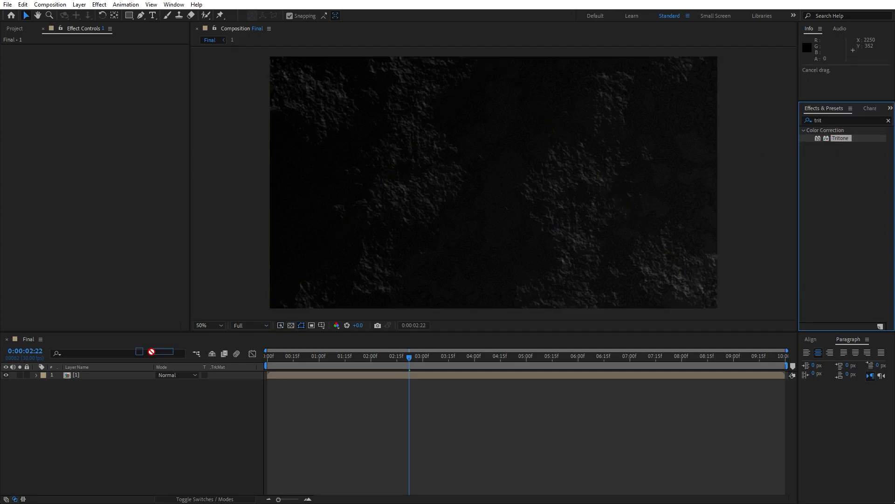
- Set the Tritone midtones of the nested comp to orange C06500
{"action": "left_click", "coordinate": [106, 64]}
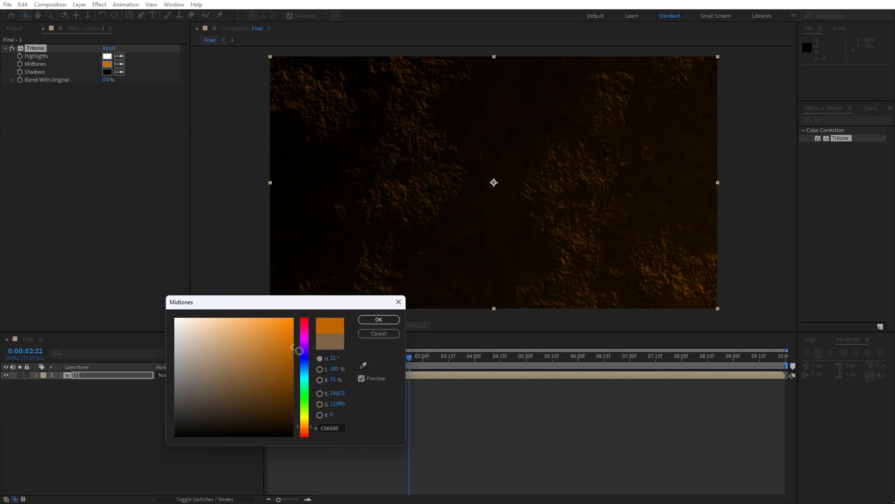
{"action": "left_click", "coordinate": [379, 319]}
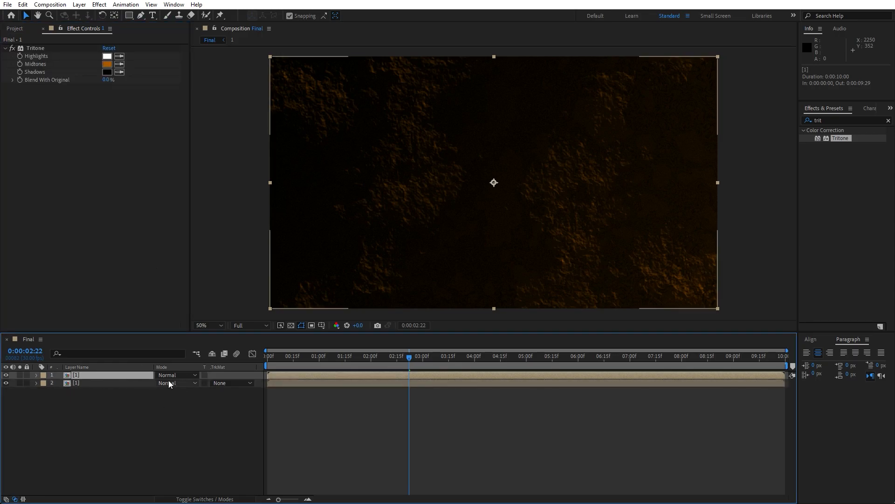
- Blend the duplicate copy in Screen mode after trying Overlay, at 30% opacity
{"action": "left_click", "coordinate": [176, 375]}
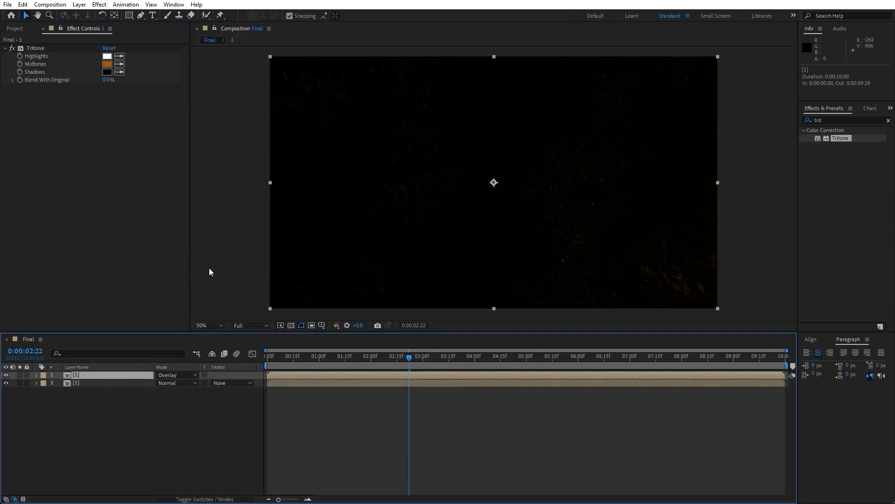
{"action": "left_click", "coordinate": [203, 209]}
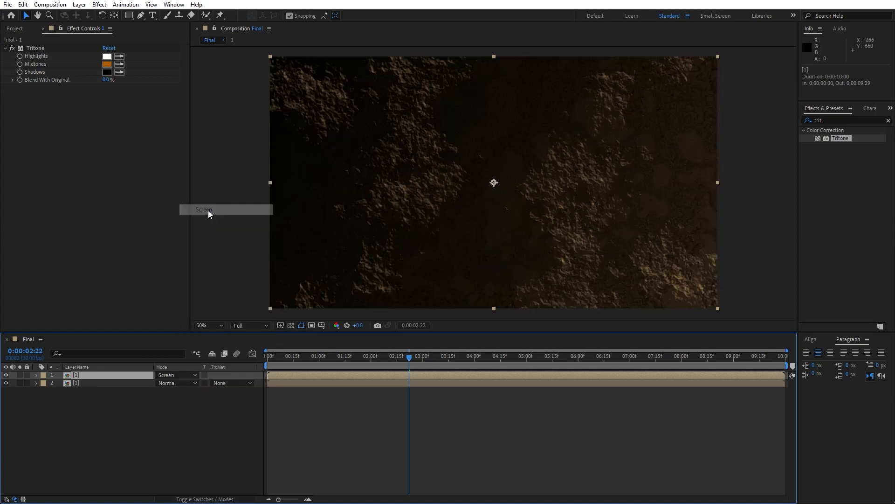
{"action": "left_click", "coordinate": [37, 375]}
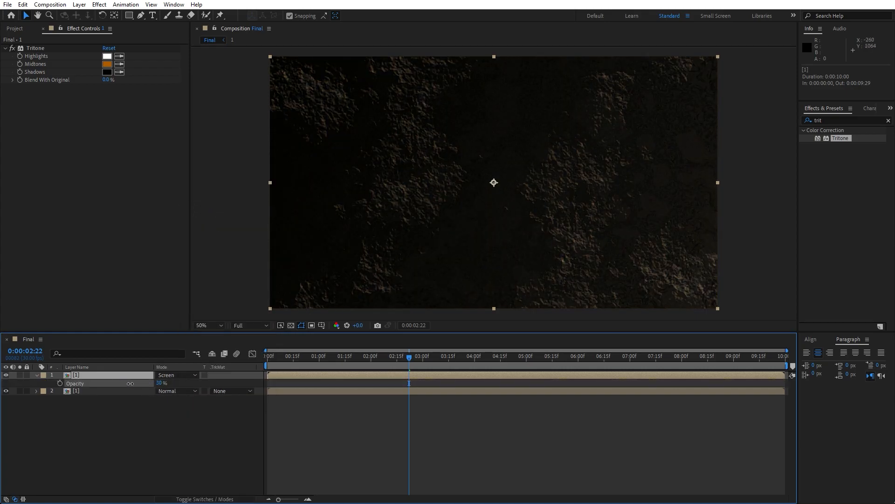
{"action": "left_click", "coordinate": [106, 63]}
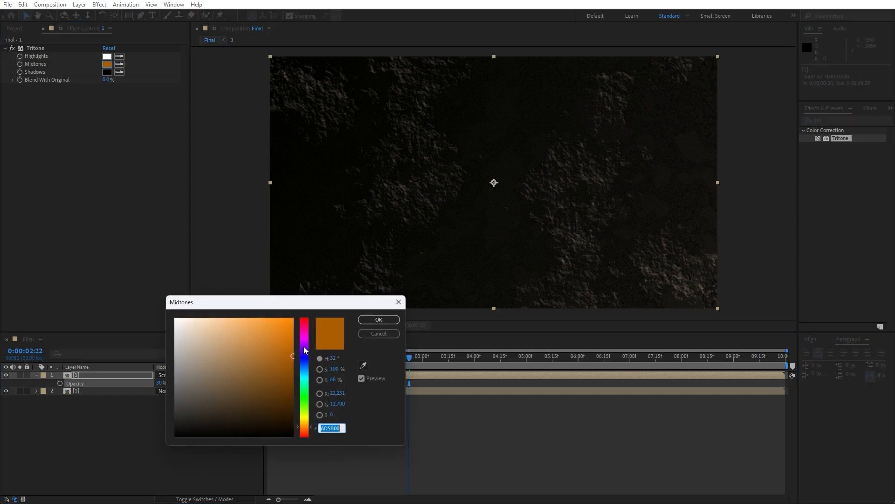
- Shift the copy's Tritone midtones to teal 00AD9F and scrub the timeline to check
{"action": "left_click_drag", "start_coordinate": [304, 350], "coordinate": [302, 380]}
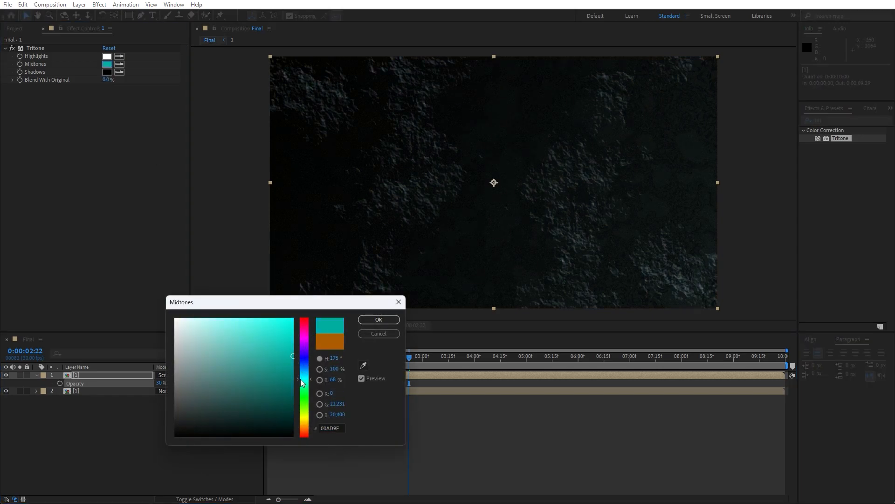
{"action": "left_click", "coordinate": [379, 319]}
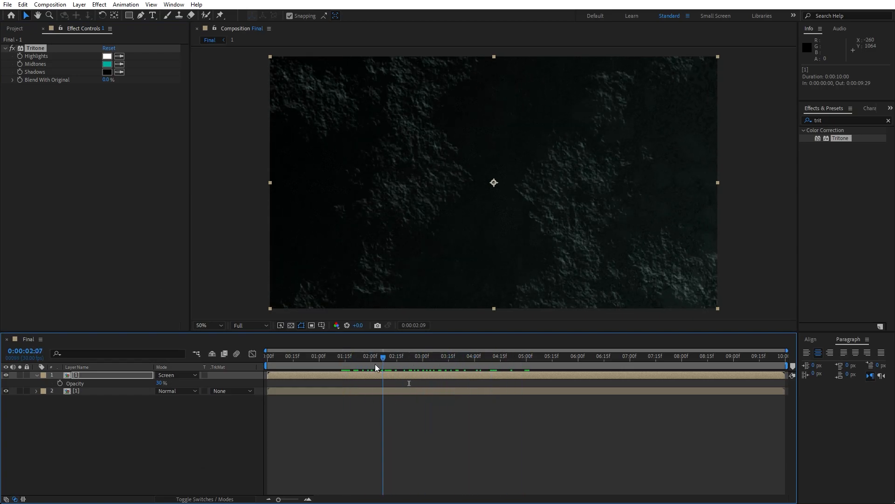
{"action": "left_click", "coordinate": [468, 357]}
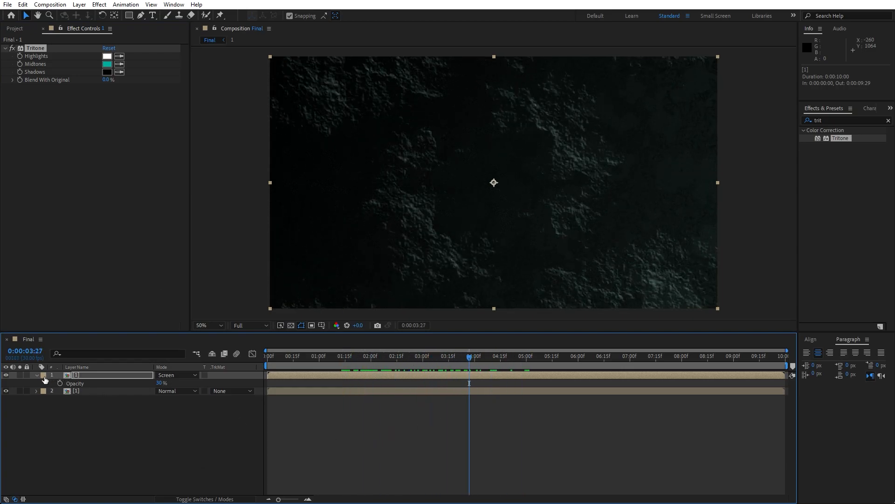